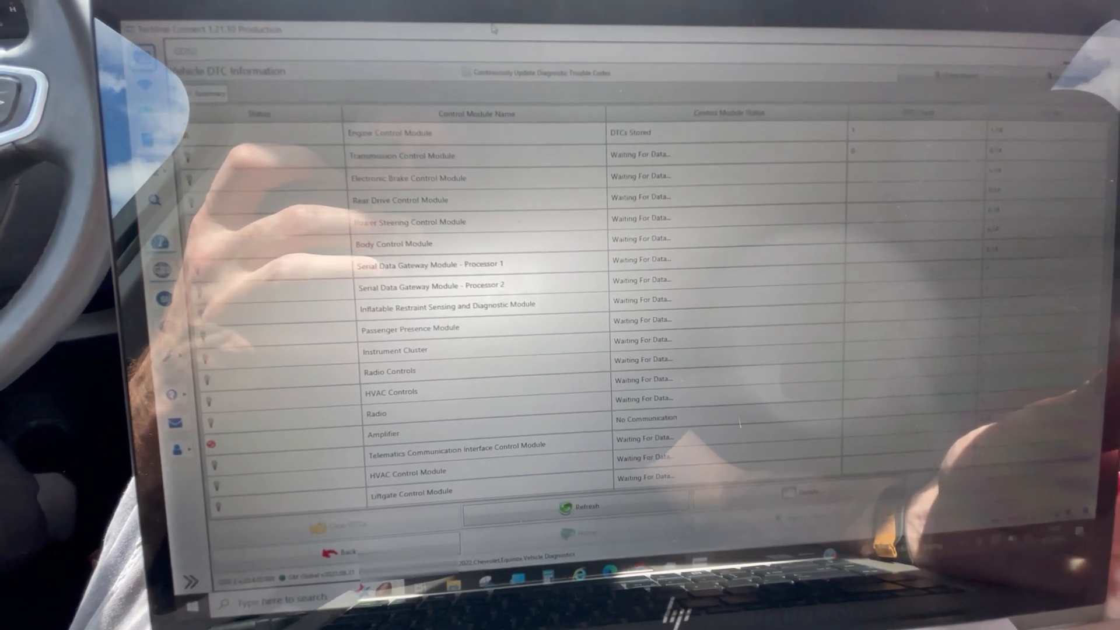
Refresh the Vehicle DTC Information scan and note the Engine Control Module has stored DTCs
{"action": "left_click", "coordinate": [578, 506]}
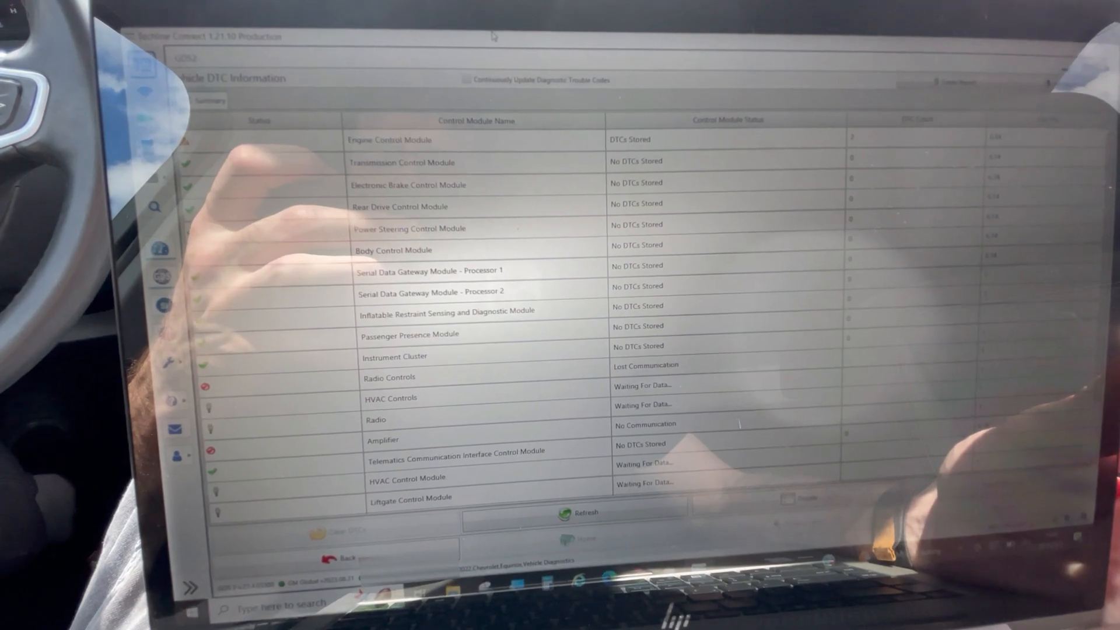
{"action": "left_click", "coordinate": [579, 513]}
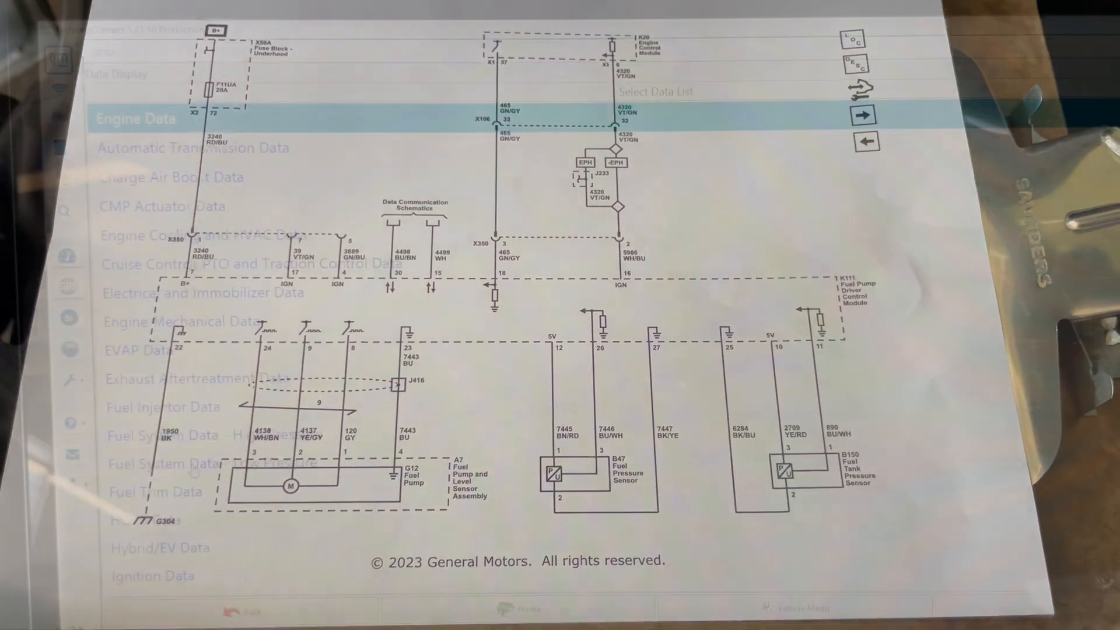
Choose the Fuel System Data - Low Pressure list from the Select Data List categories
{"action": "left_click", "coordinate": [205, 467]}
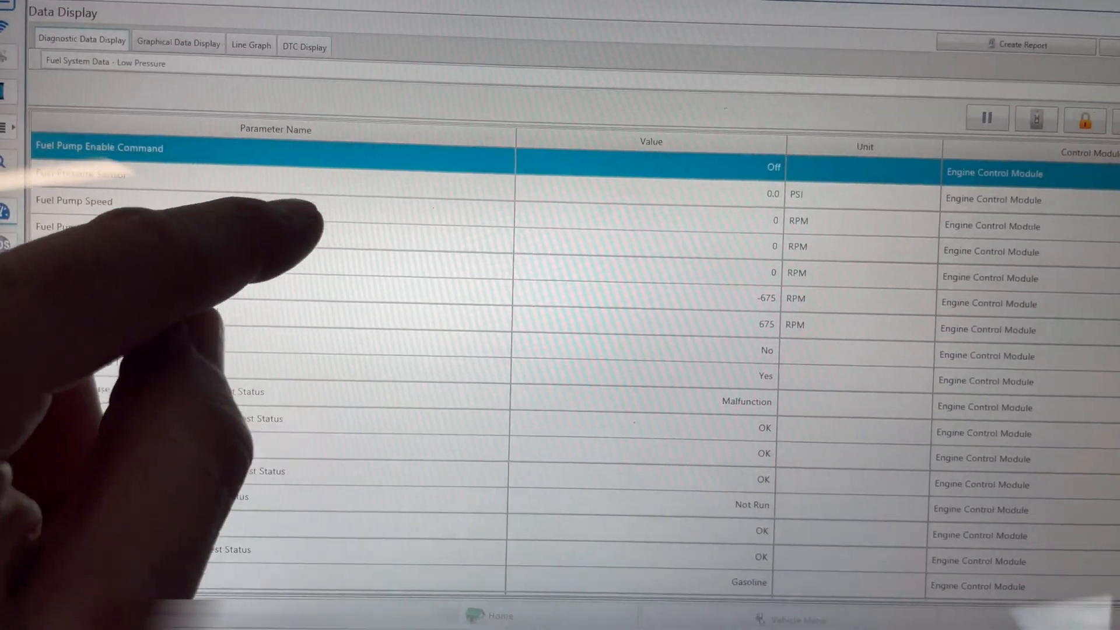
Bring up the DTC P129F service information with its Circuit/System Testing resistance checks
{"action": "left_click", "coordinate": [107, 225]}
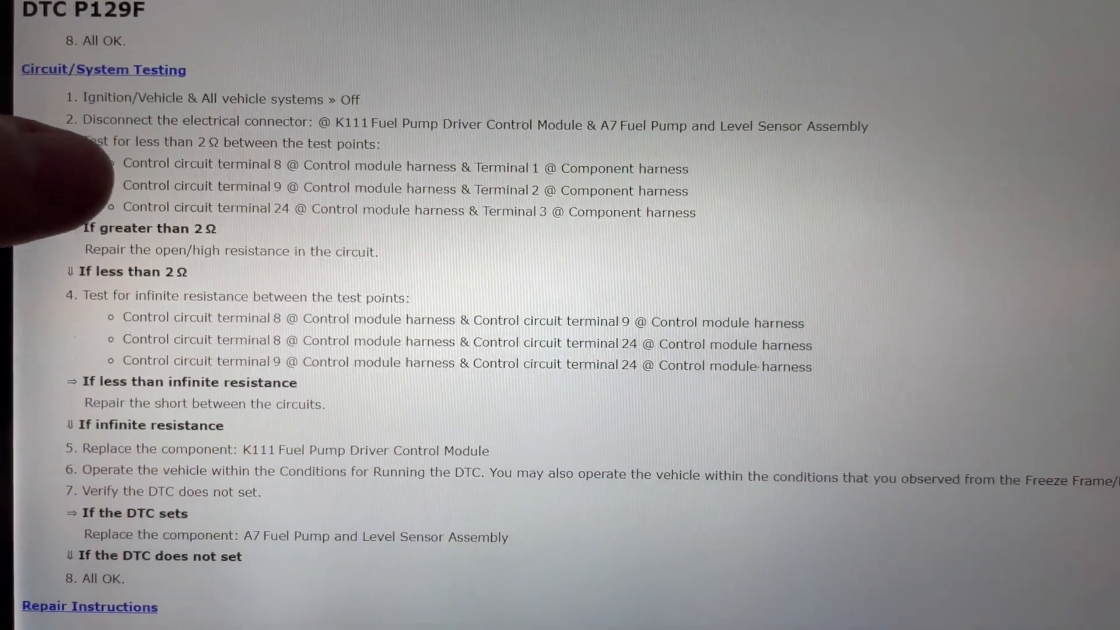
{"action": "scroll", "scroll_direction": "up", "scroll_amount": 3}
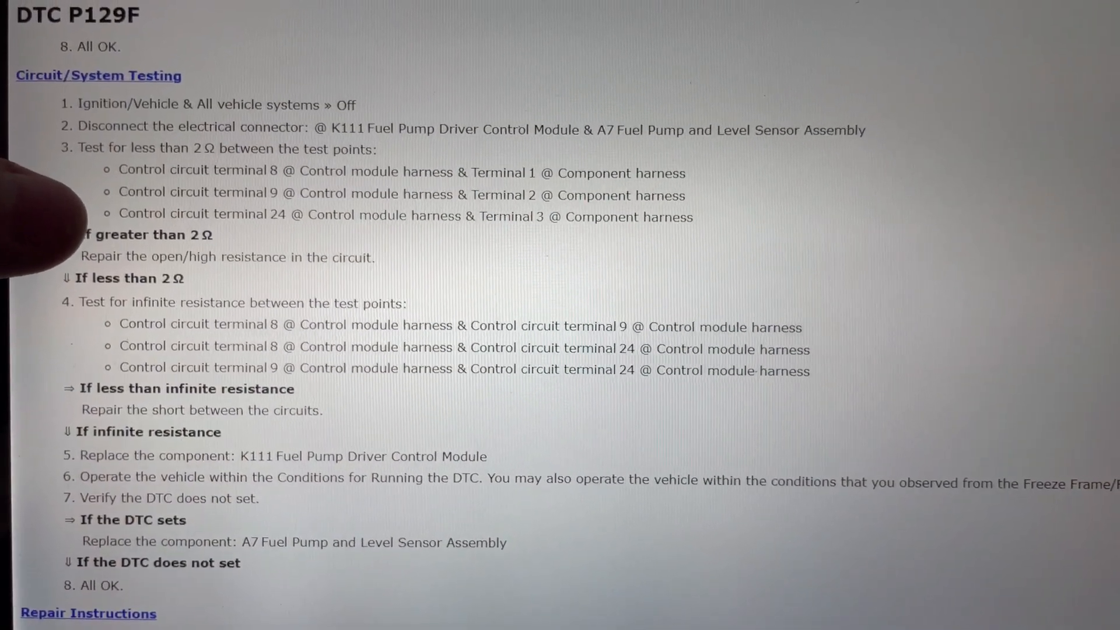
{"action": "scroll", "scroll_direction": "down", "scroll_amount": 3}
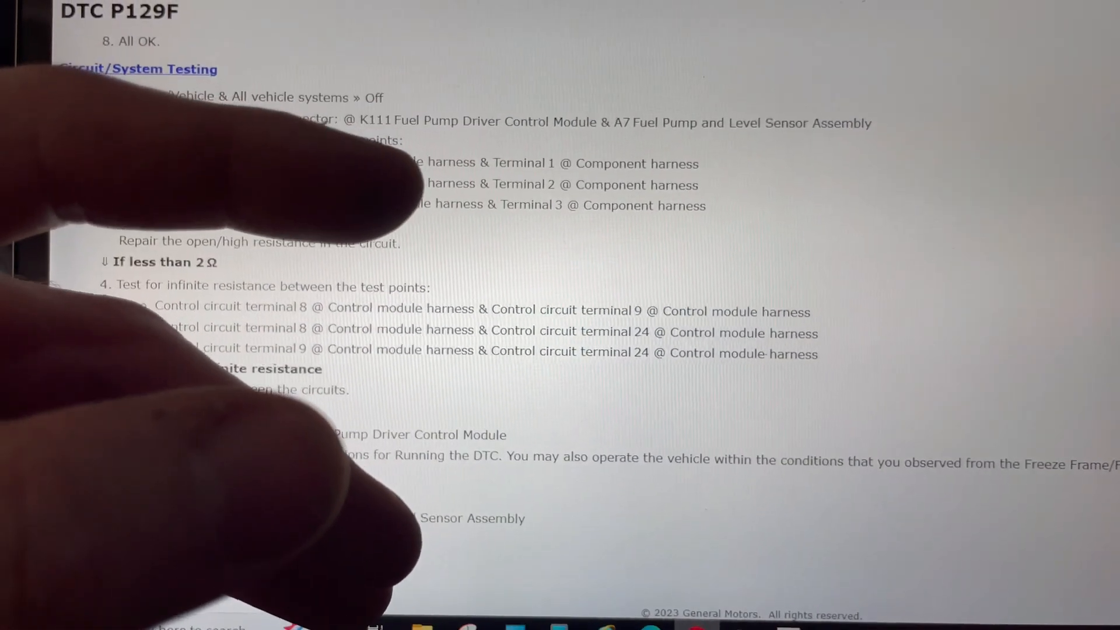
{"action": "scroll", "scroll_direction": "down", "scroll_amount": 3}
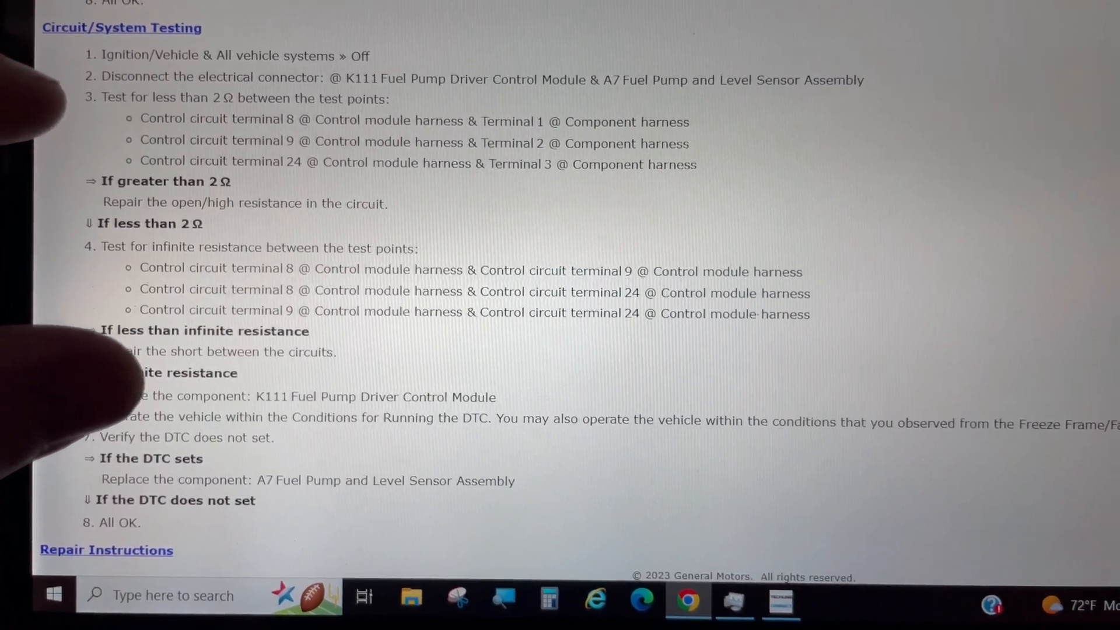
{"action": "scroll", "scroll_direction": "up", "scroll_amount": 3}
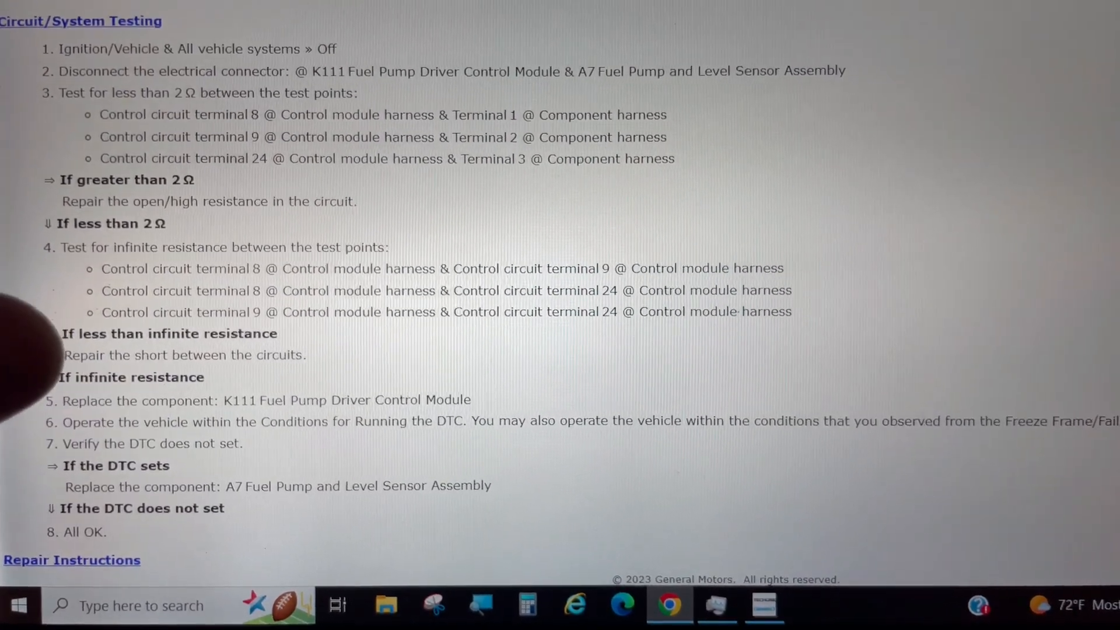
{"action": "scroll", "scroll_direction": "down", "scroll_amount": 3}
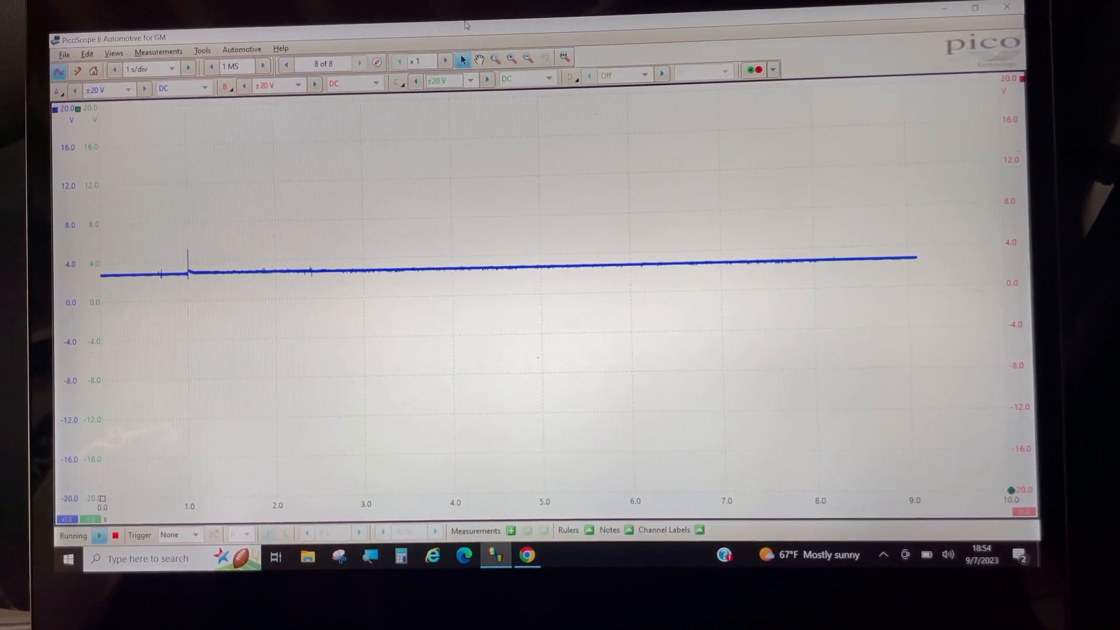
Start a fresh capture at 1 s/div, ±20 V DC; channel A stays flat near 3 V
{"action": "left_click", "coordinate": [360, 63]}
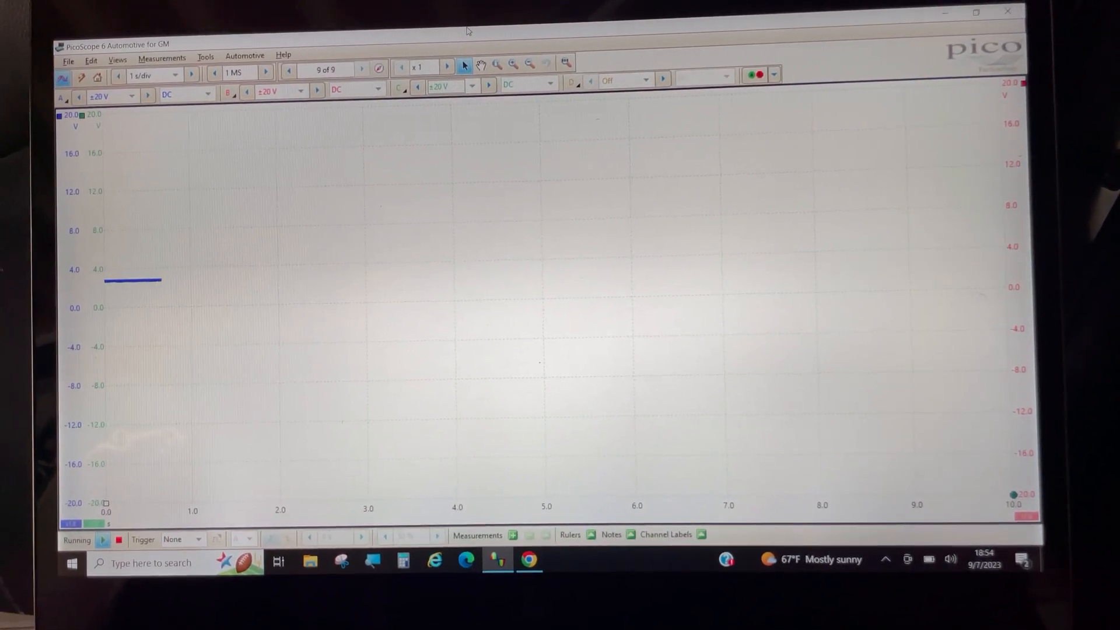